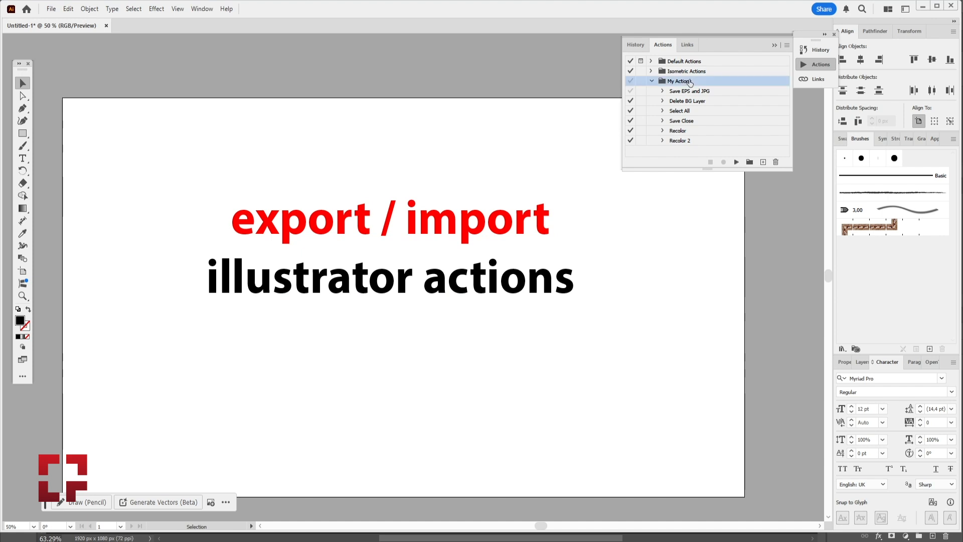
{"action": "mouse_move", "coordinate": [790, 55]}
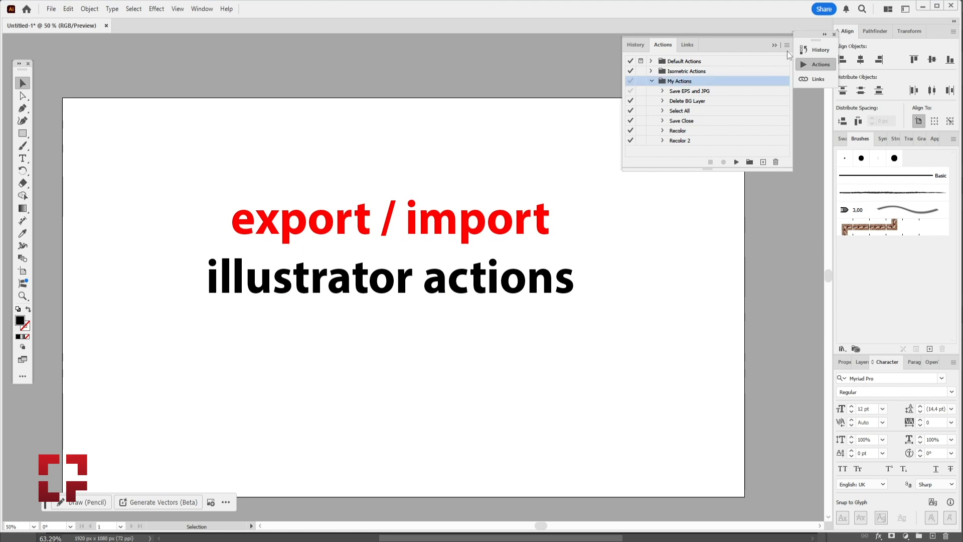
- Choose Save Actions from the Actions panel menu for the My Actions set
{"action": "left_click", "coordinate": [787, 45]}
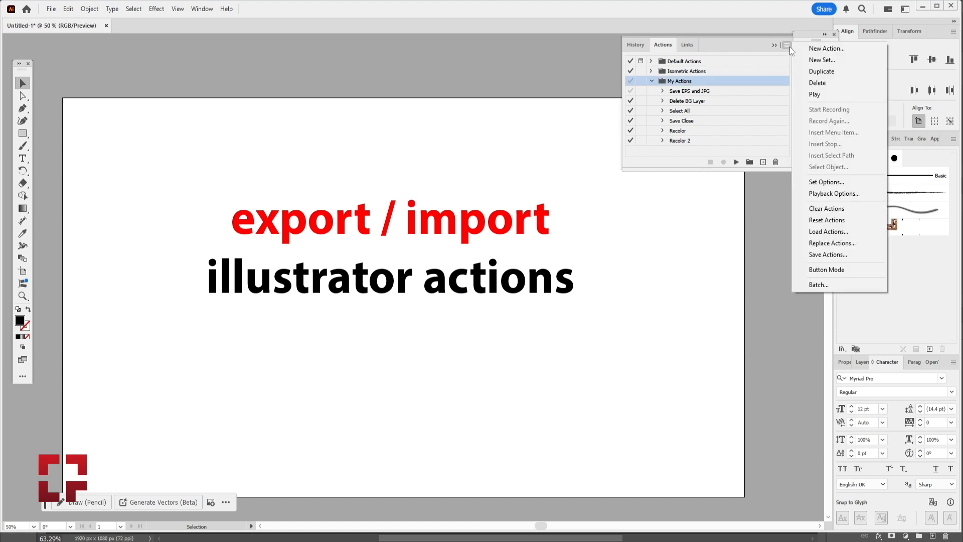
{"action": "mouse_move", "coordinate": [833, 243]}
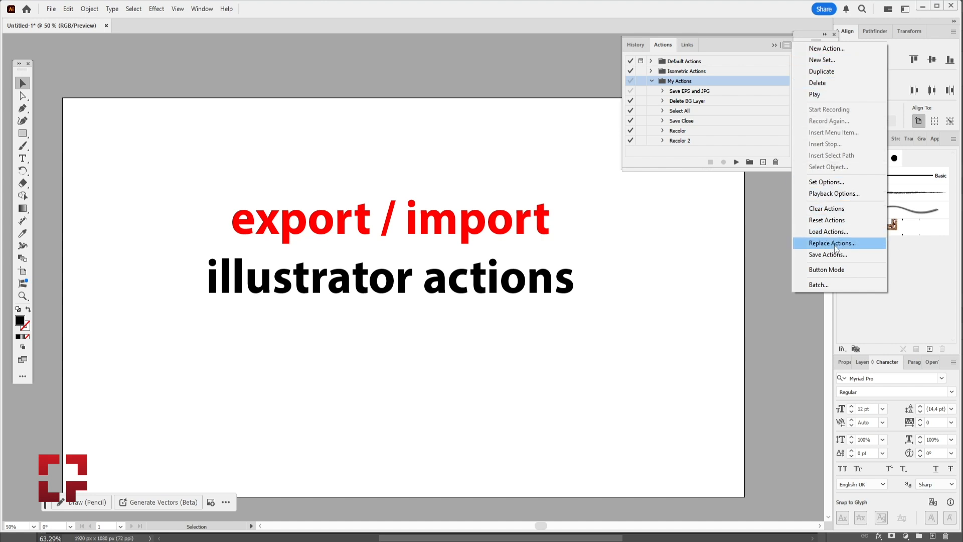
{"action": "left_click", "coordinate": [829, 254]}
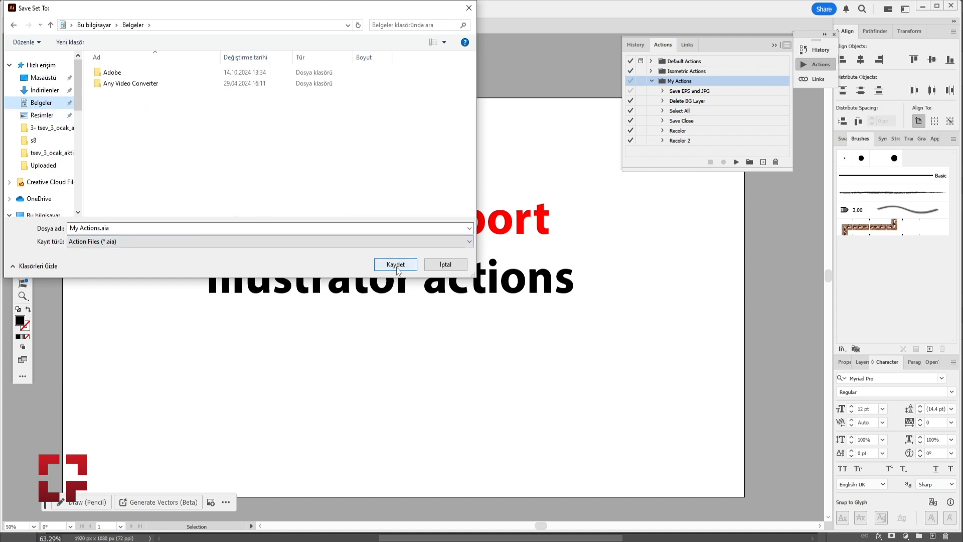
- Save the set as My Actions.aia, collapse it, and choose Load Actions
{"action": "left_click", "coordinate": [395, 265]}
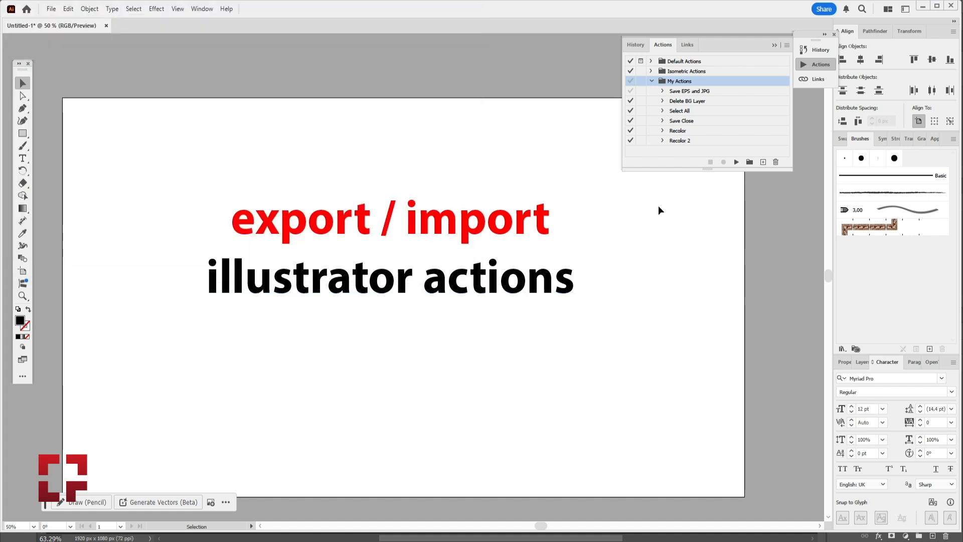
{"action": "left_click", "coordinate": [652, 80]}
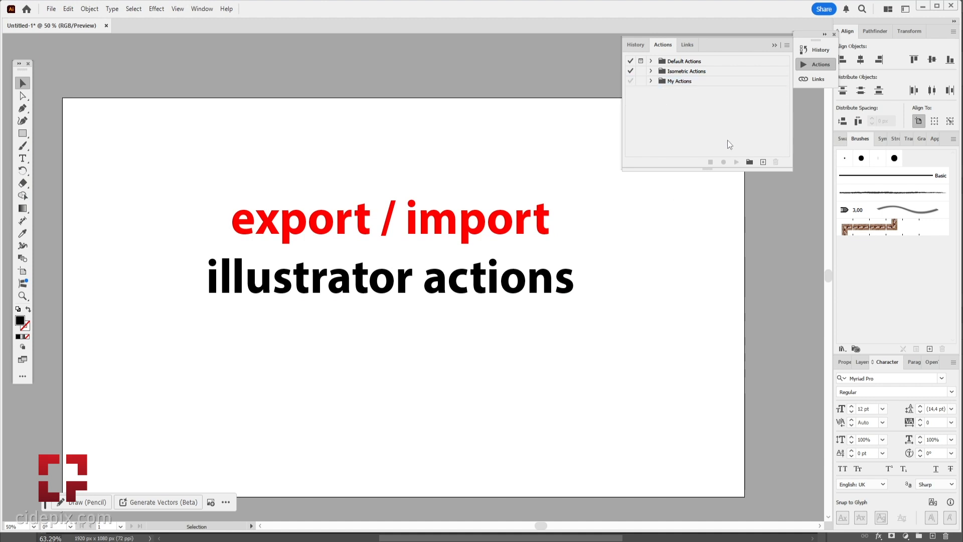
{"action": "left_click", "coordinate": [788, 44]}
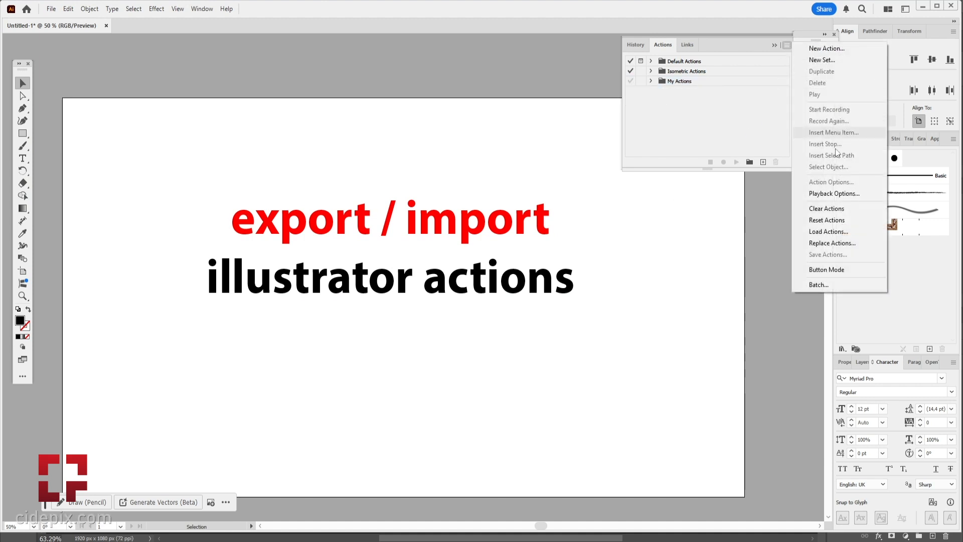
{"action": "left_click", "coordinate": [829, 232]}
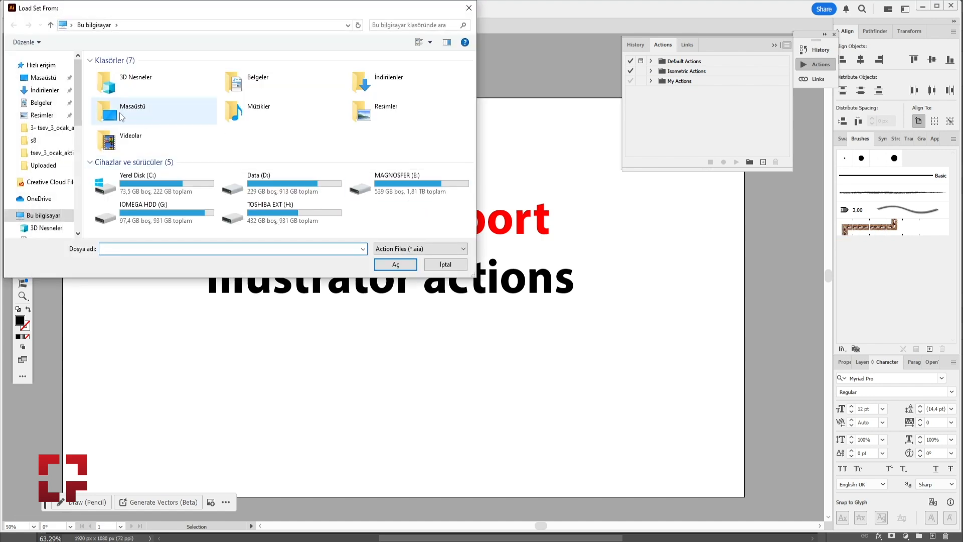
- Load My Actions.aia from the Belgeler folder into the Actions panel
{"action": "double_click", "coordinate": [258, 82]}
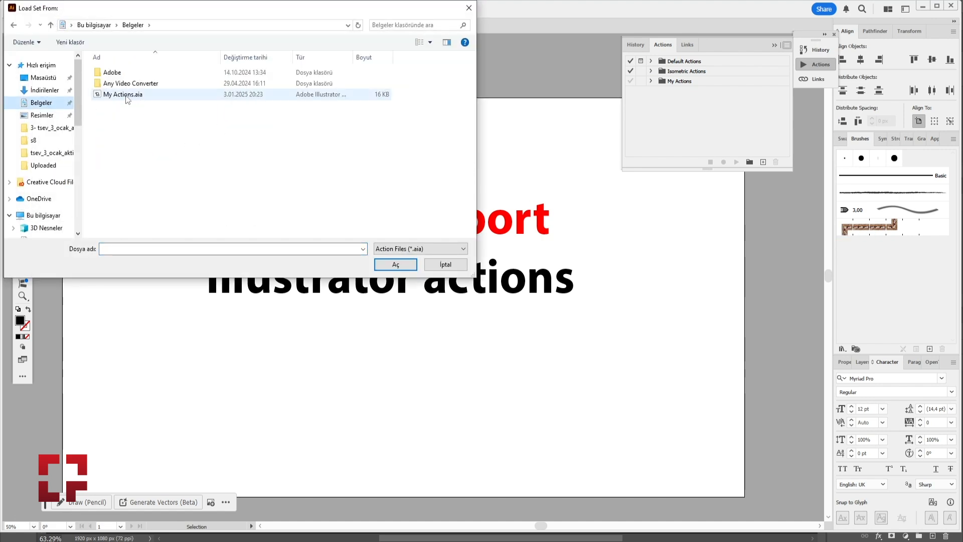
{"action": "left_click", "coordinate": [123, 94]}
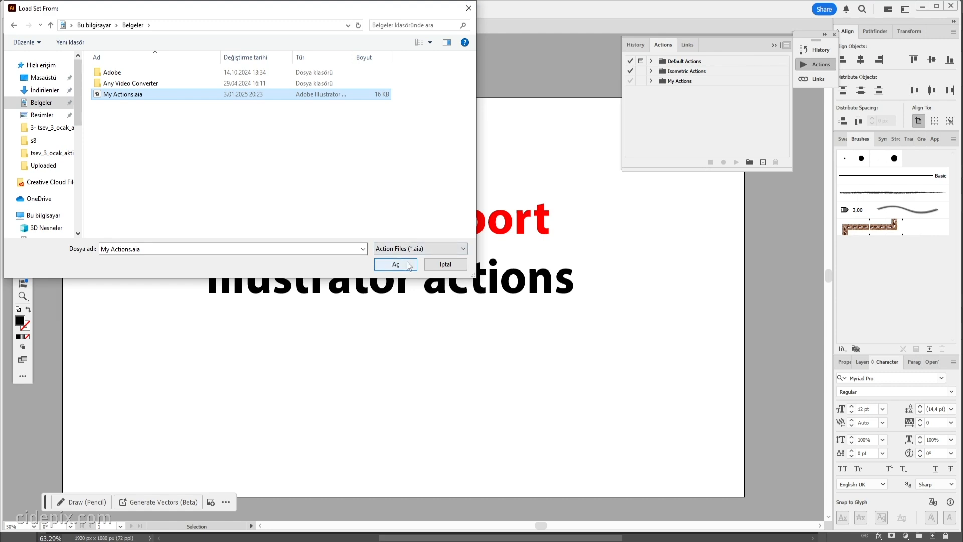
{"action": "left_click", "coordinate": [395, 264]}
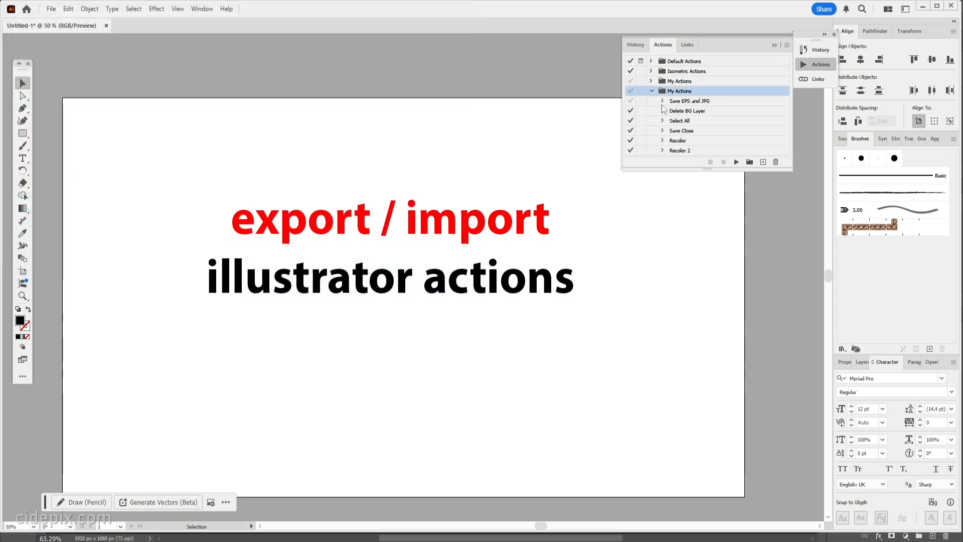